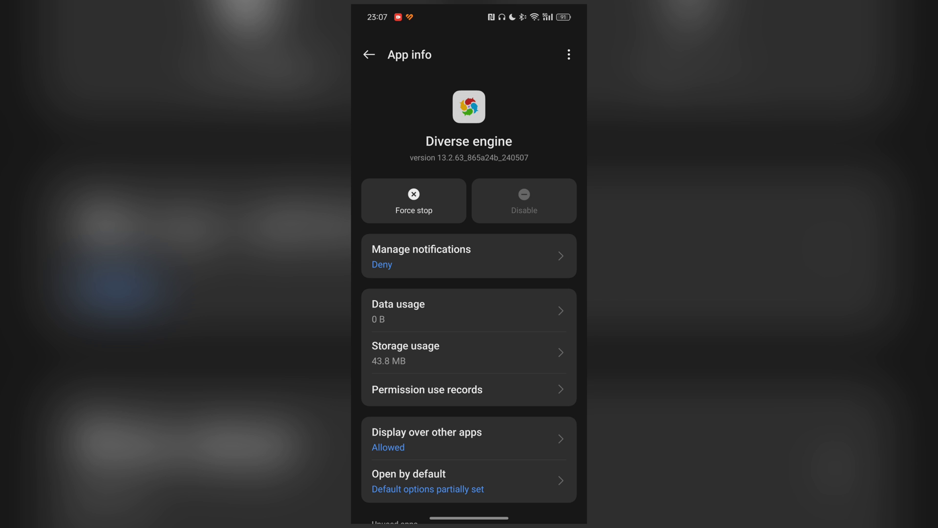
Show the overflow options for Diverse engine, revealing Uninstall updates
{"action": "left_click", "coordinate": [568, 55]}
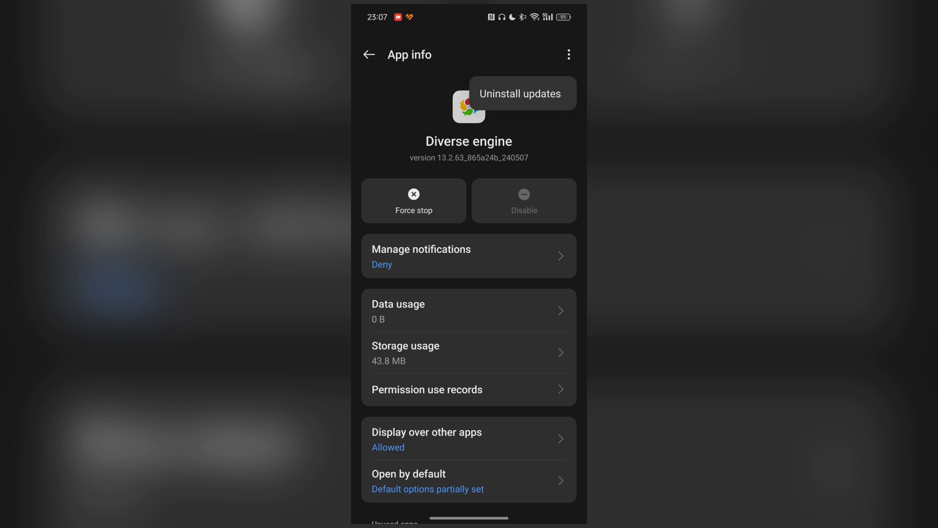